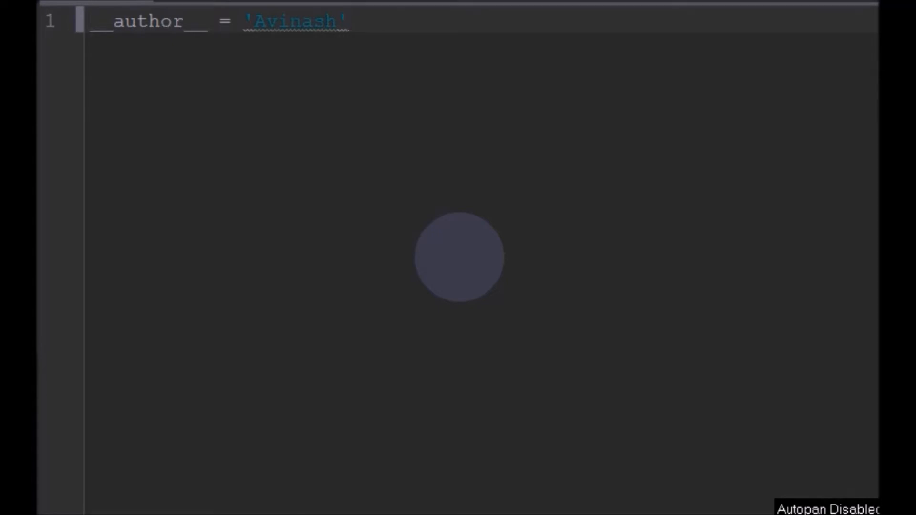
pyautogui.press('enter')
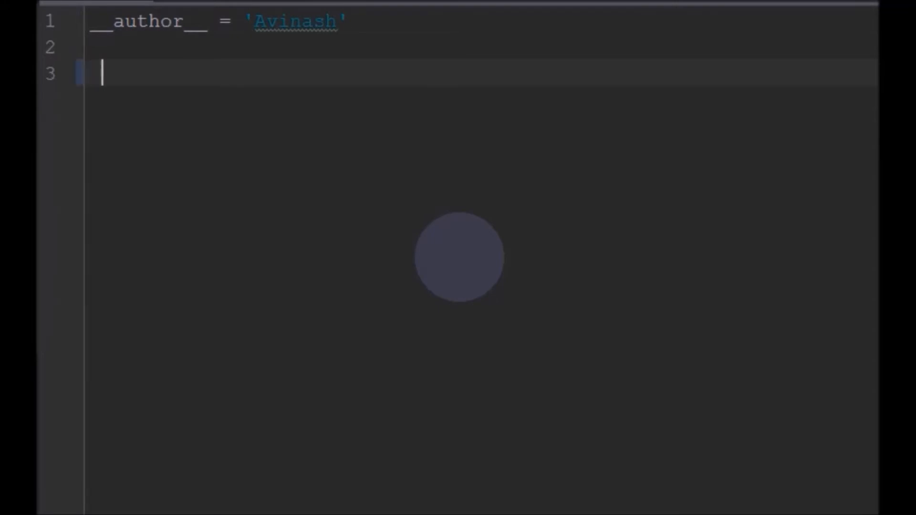
pyautogui.write('1 1')
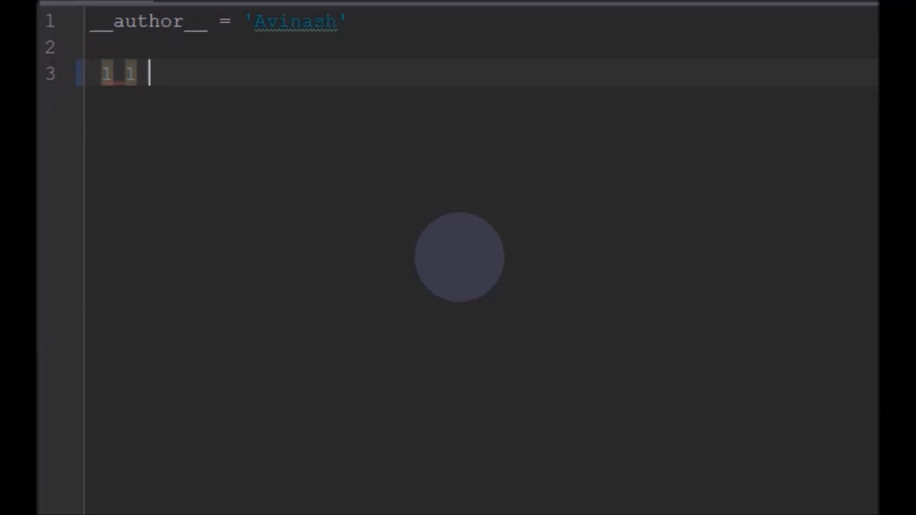
pyautogui.write('2 3')
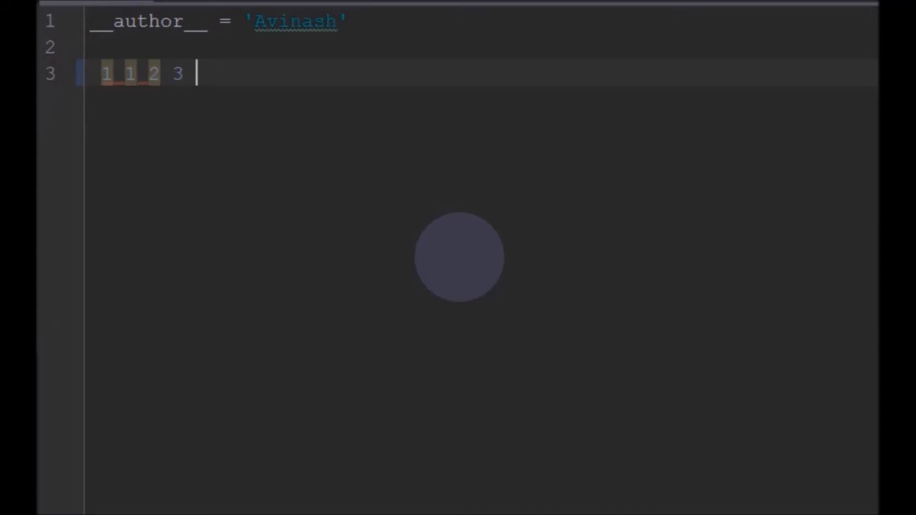
pyautogui.write('5')
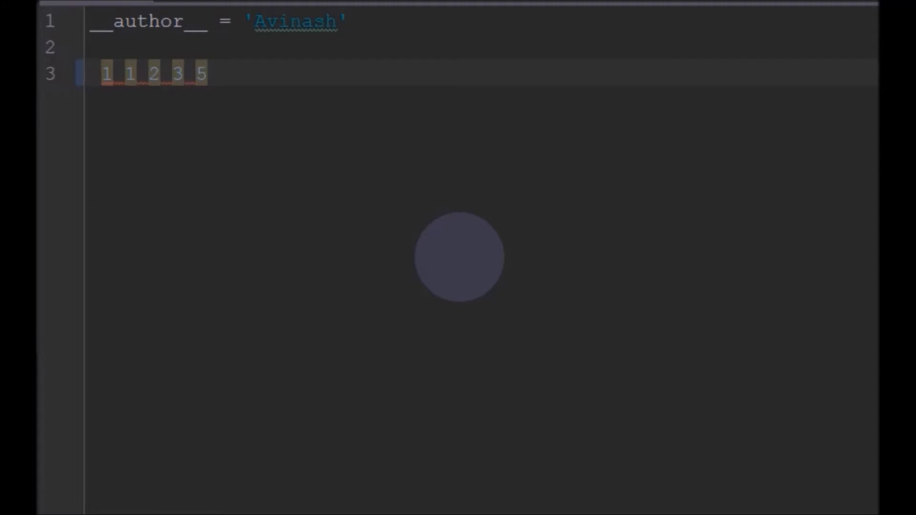
pyautogui.write('8 13')
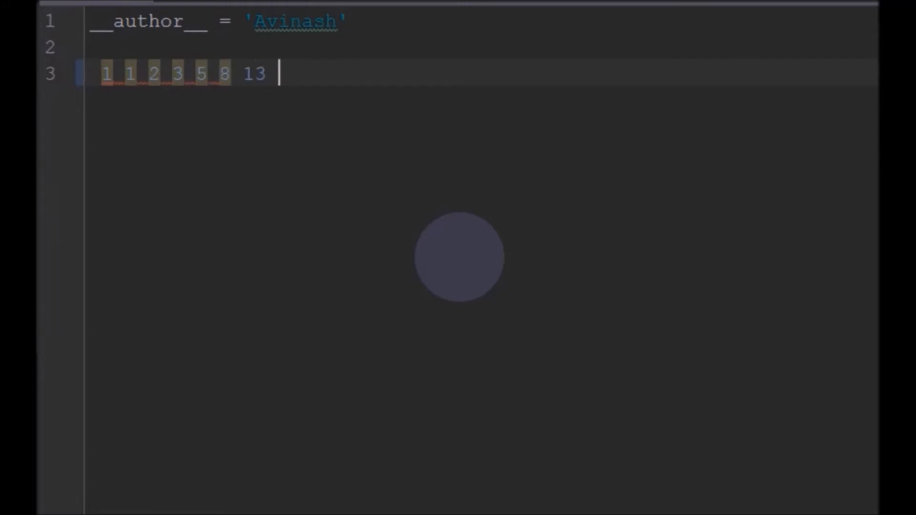
pyautogui.write('21')
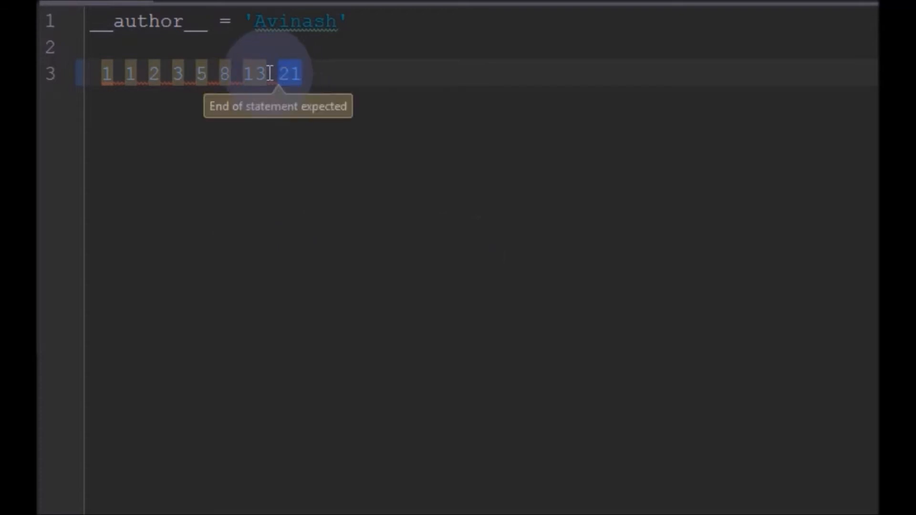
pyautogui.click(231, 75)
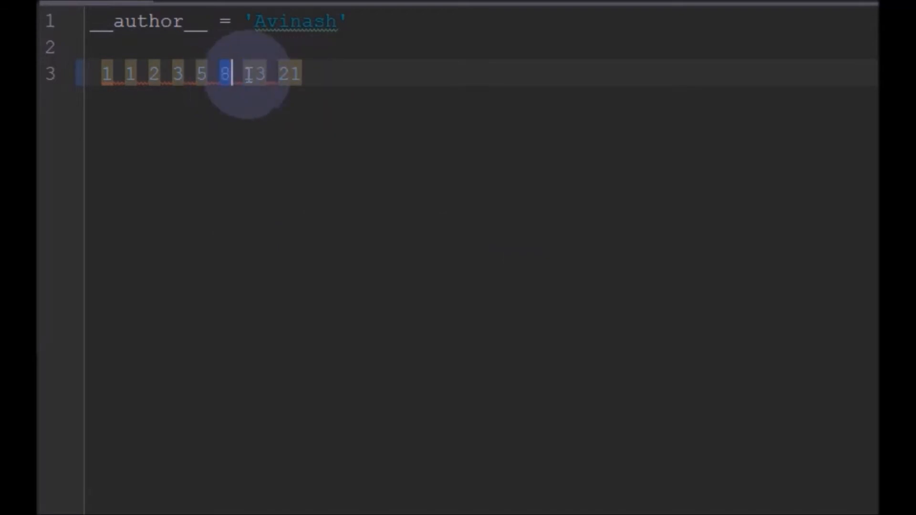
pyautogui.moveTo(207, 74)
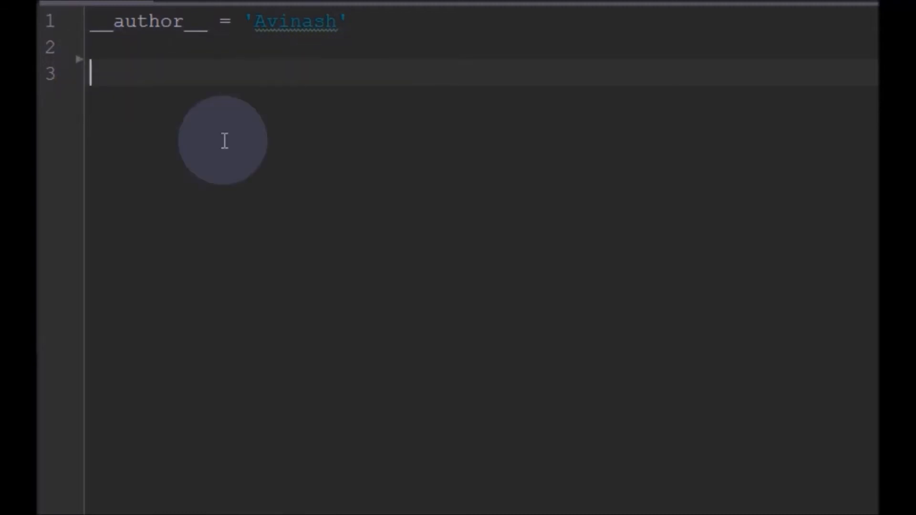
pyautogui.moveTo(148, 107)
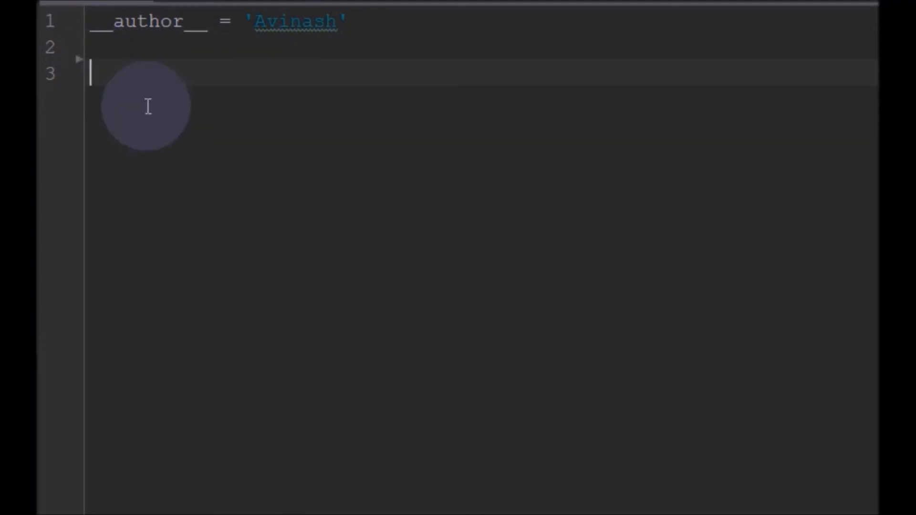
# Define fibonacci(n) returning 1 when n == 1 and 0 when n == 0.
pyautogui.write('def')
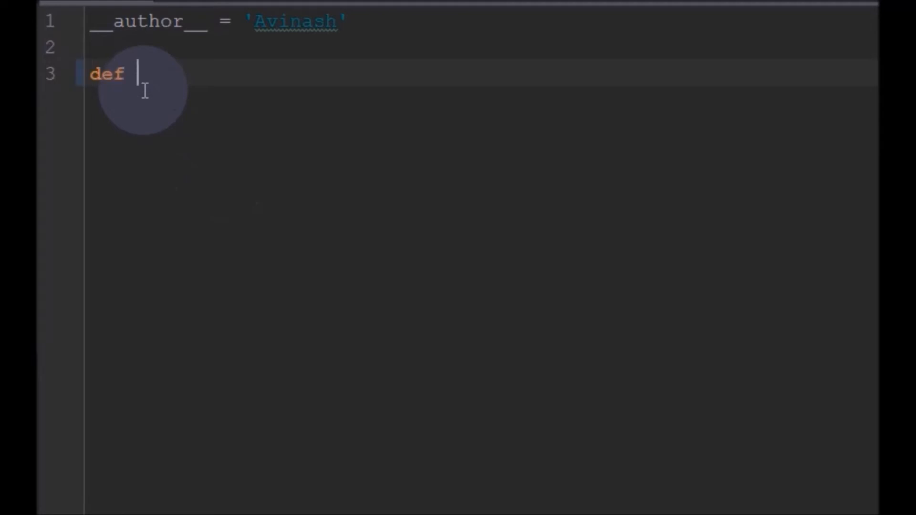
pyautogui.write('fibonaccci()')
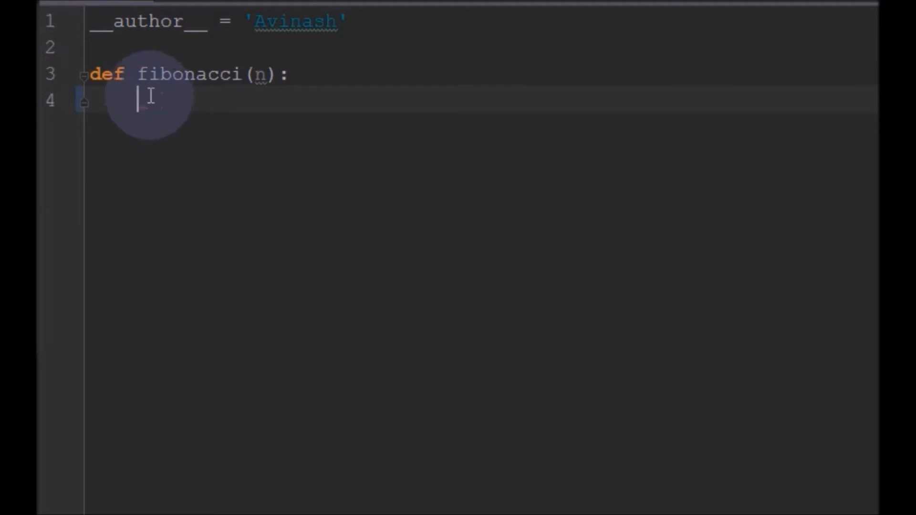
pyautogui.write('if n == 1:')
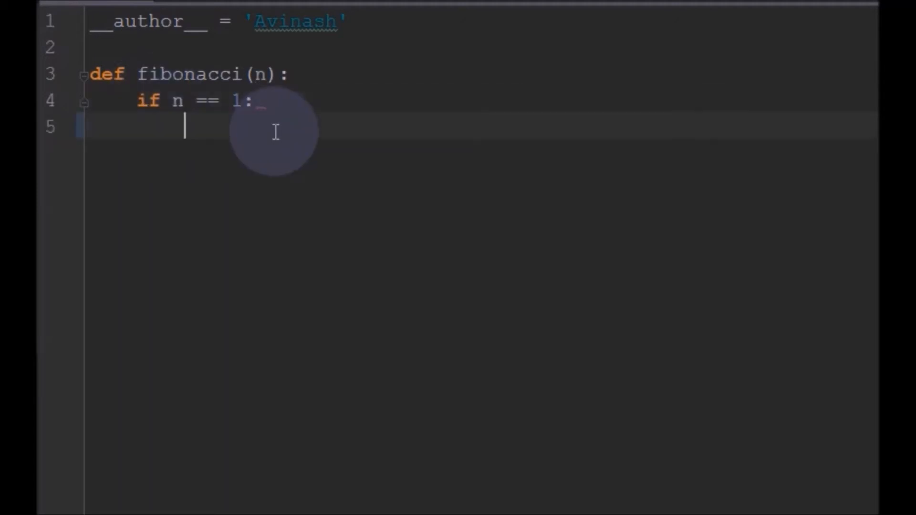
pyautogui.write('return')
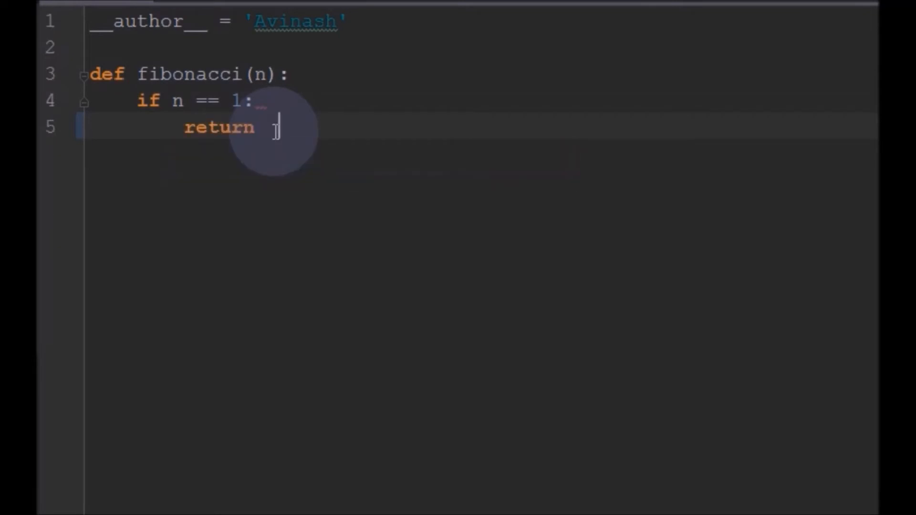
pyautogui.write('1')
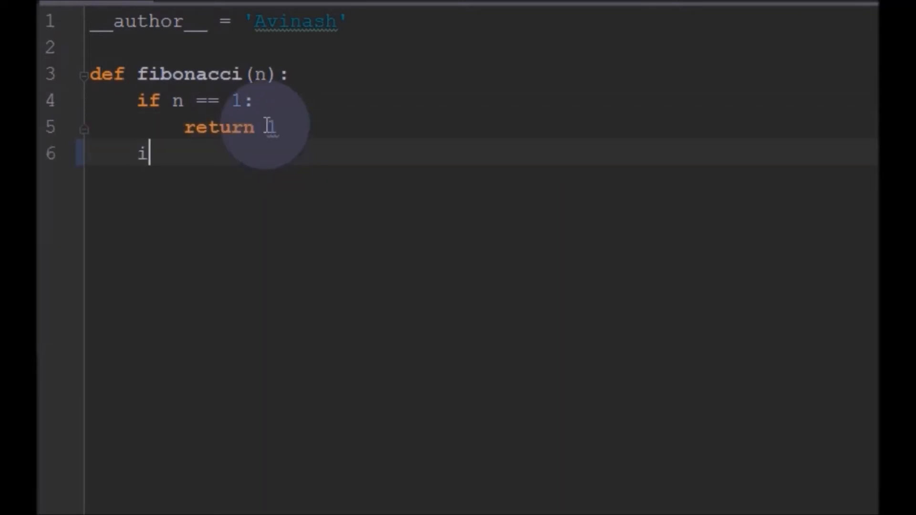
pyautogui.write('f n ==')
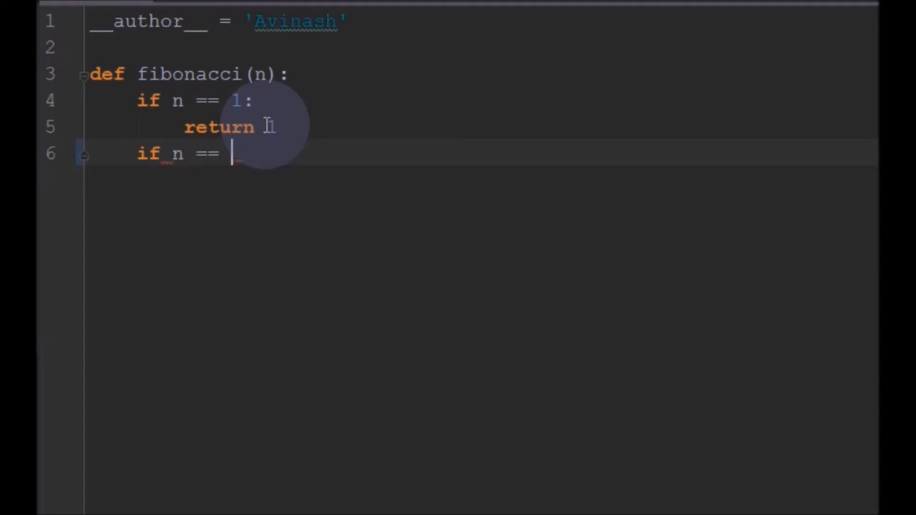
pyautogui.write('o')
pyautogui.write('else')
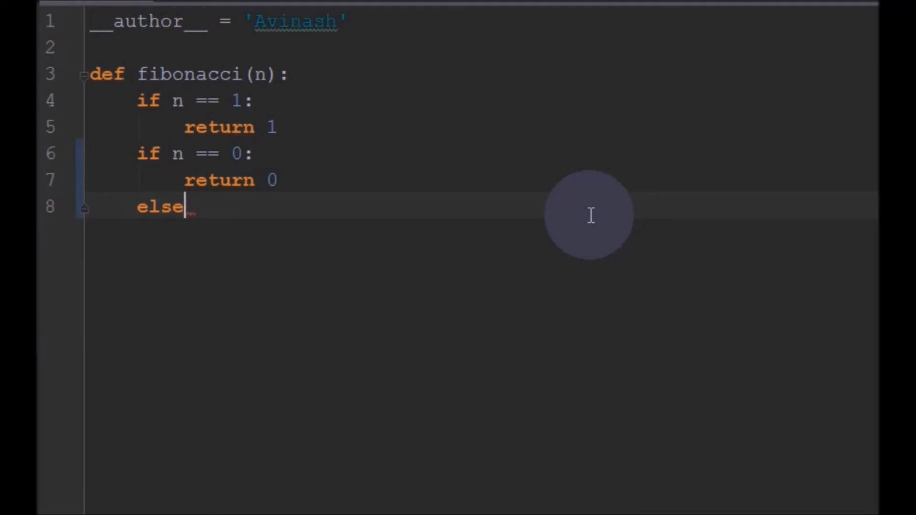
pyautogui.write(':')
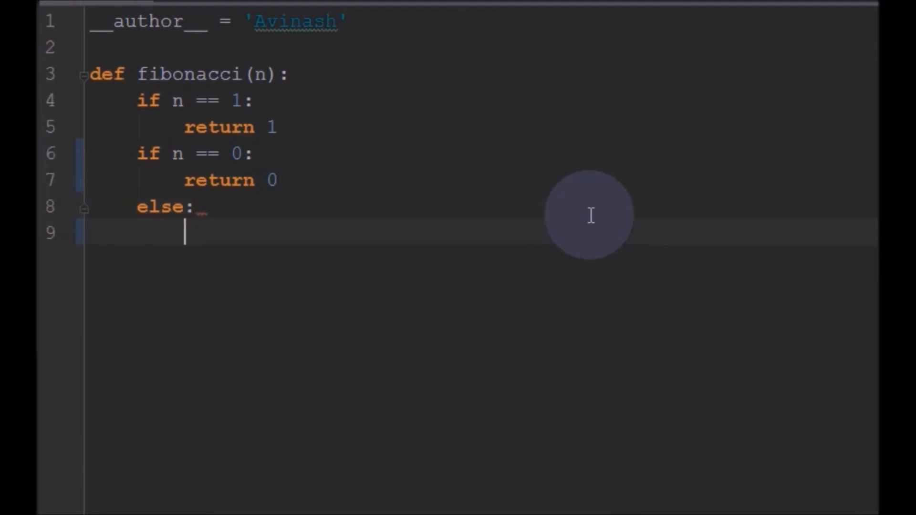
# Add the else branch computing fibonacci(n-1) + fibonacci(n-2) with autocompletion.
pyautogui.write('fibonacci(n')
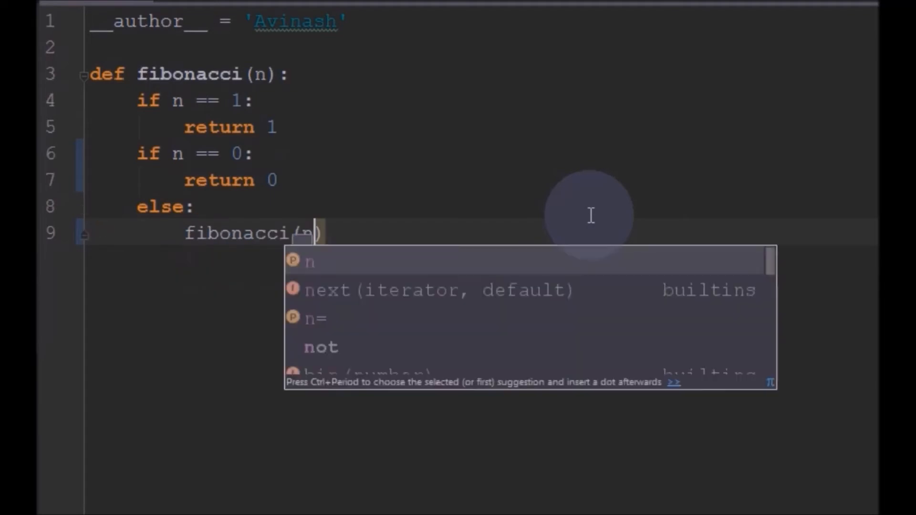
pyautogui.write('-1')
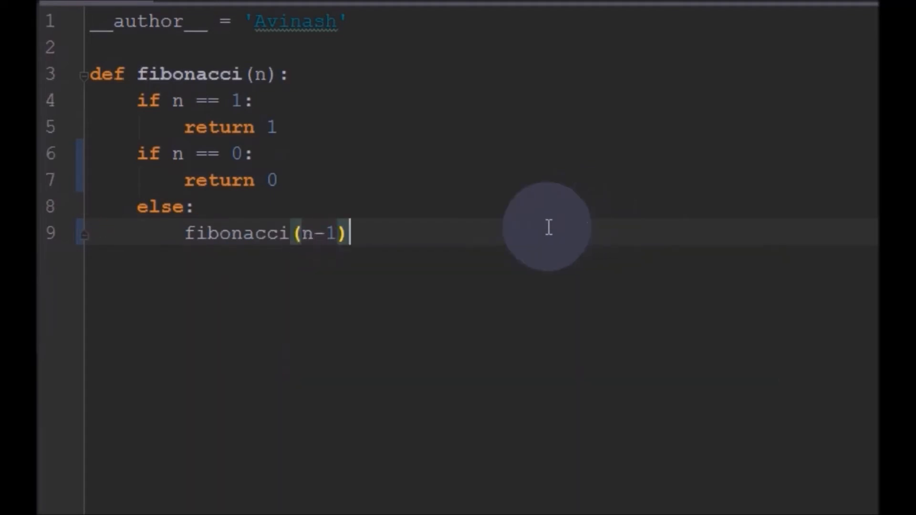
pyautogui.write('+ fibonacci(')
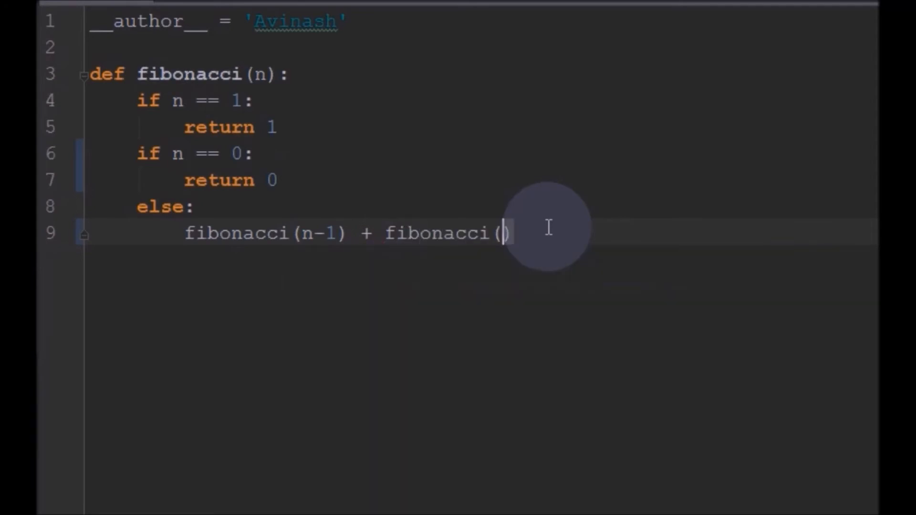
pyautogui.write('n-')
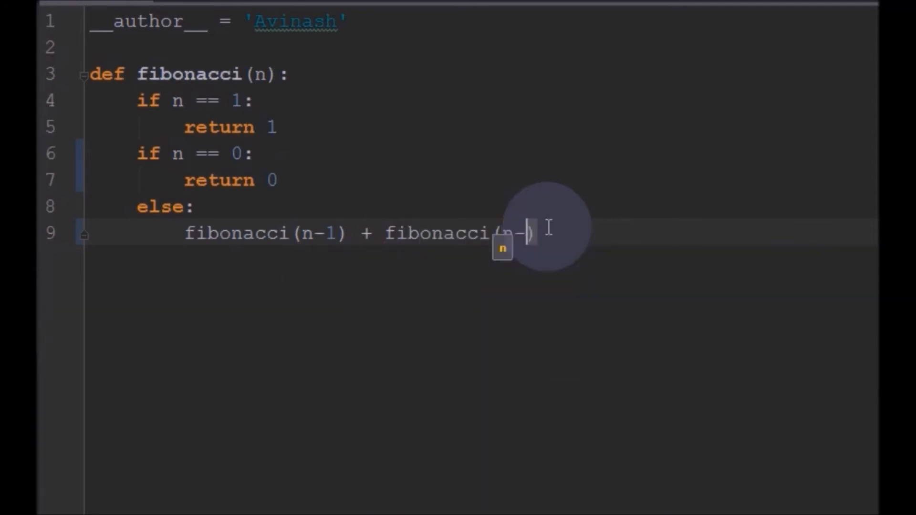
pyautogui.write('2)')
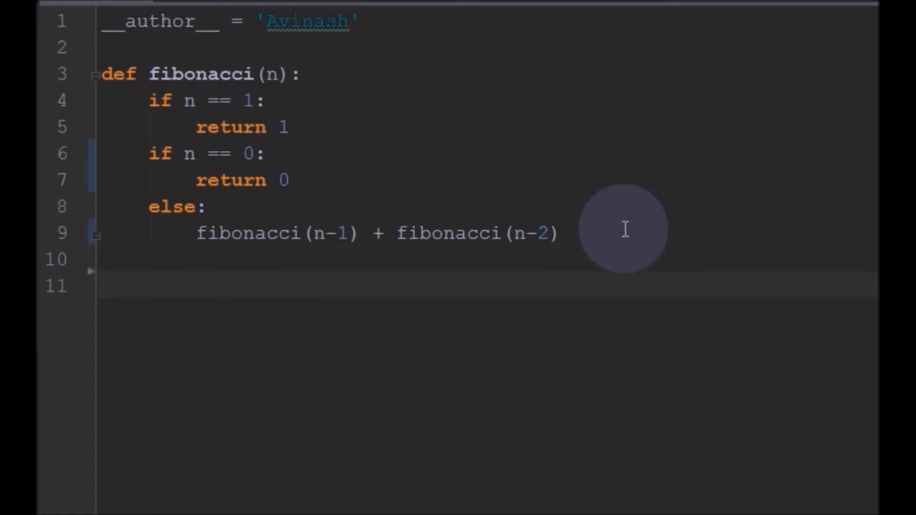
# Read the user's number with number = int(input("Enter an integer: ")).
pyautogui.click(102, 285)
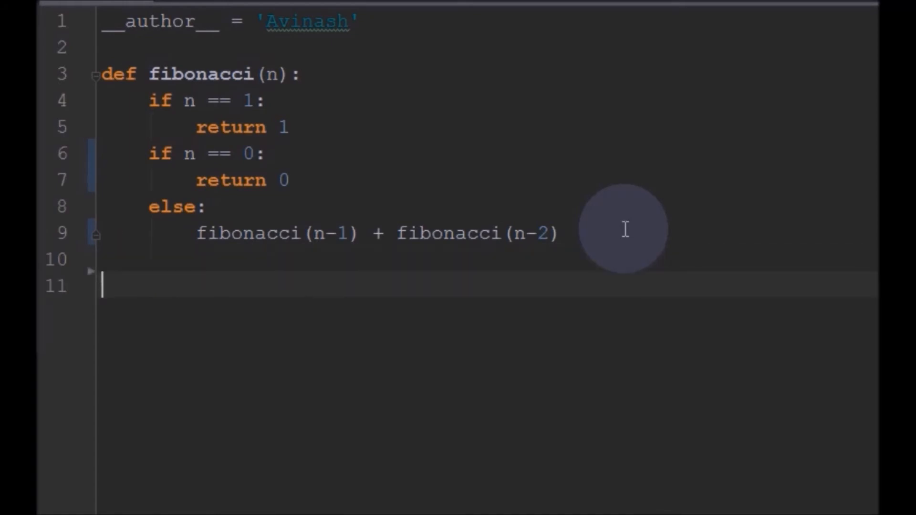
pyautogui.write('f')
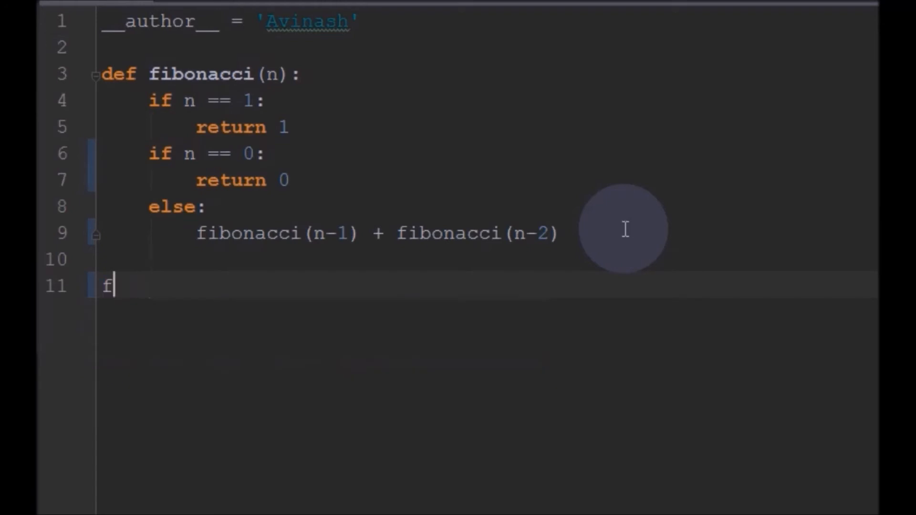
pyautogui.press('backspace')
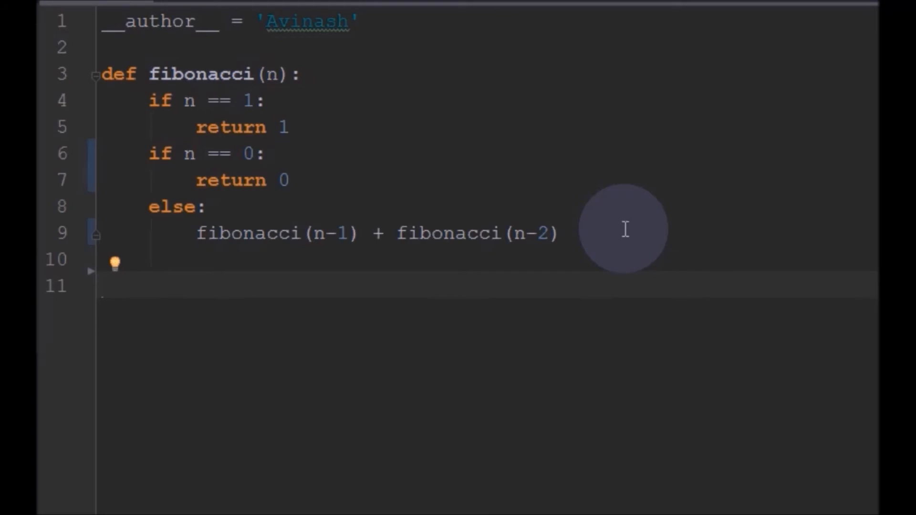
pyautogui.write('number = int(input("Enter an integer: \\t"))')
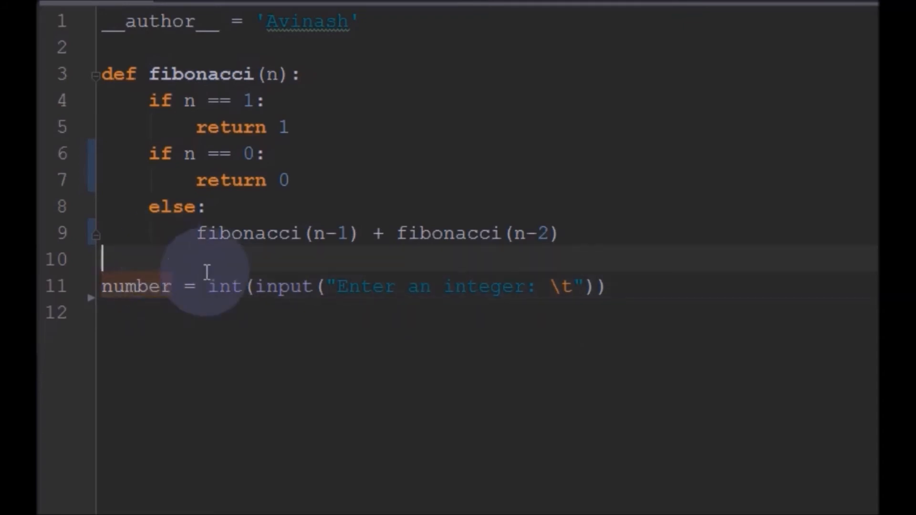
# Loop for i in range(number) printing fibonacci(i), and add return before the recursive sum.
pyautogui.write('for i in range(number):')
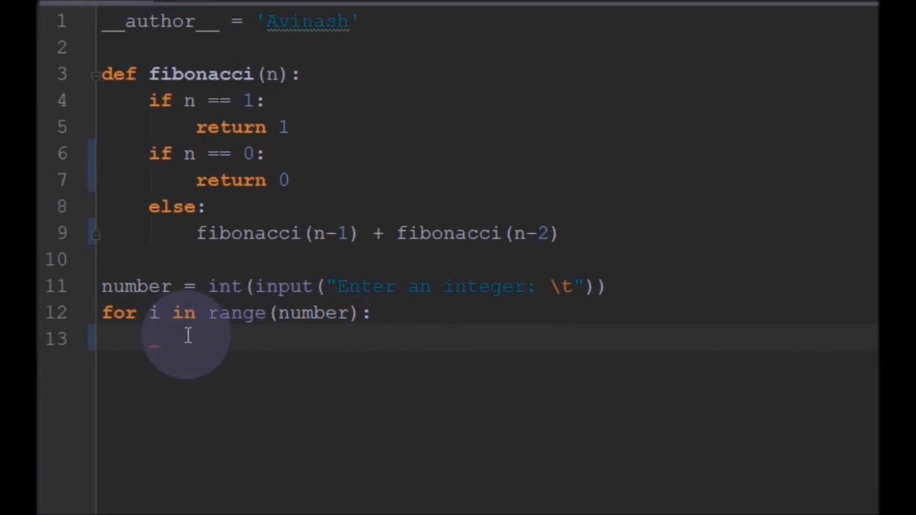
pyautogui.write('fibonacci(')
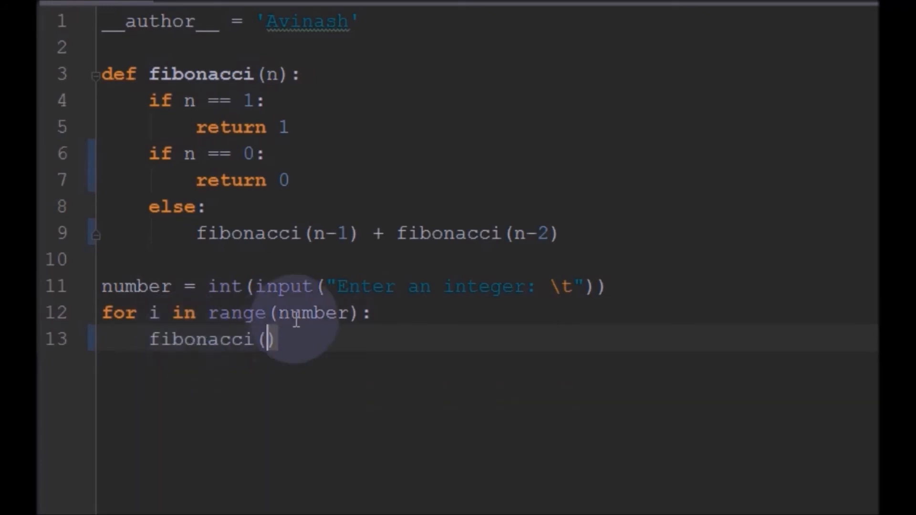
pyautogui.write('int(')
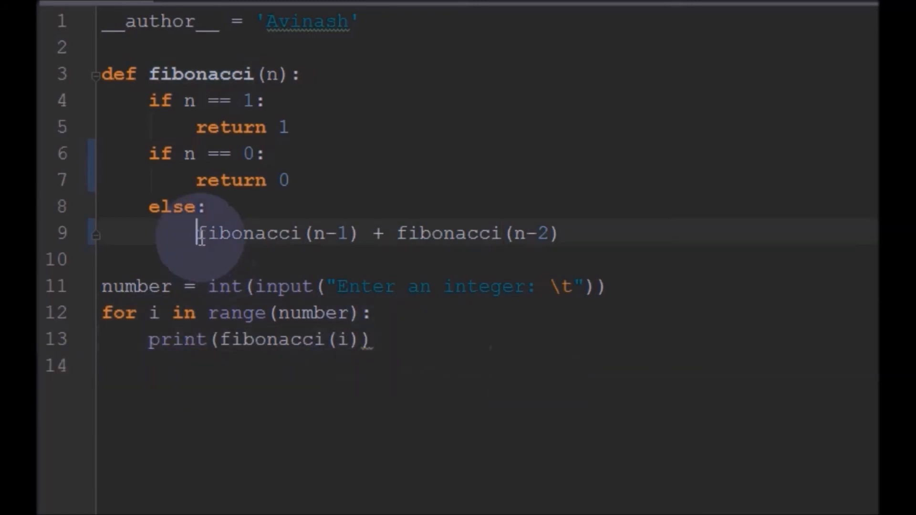
pyautogui.write('return')
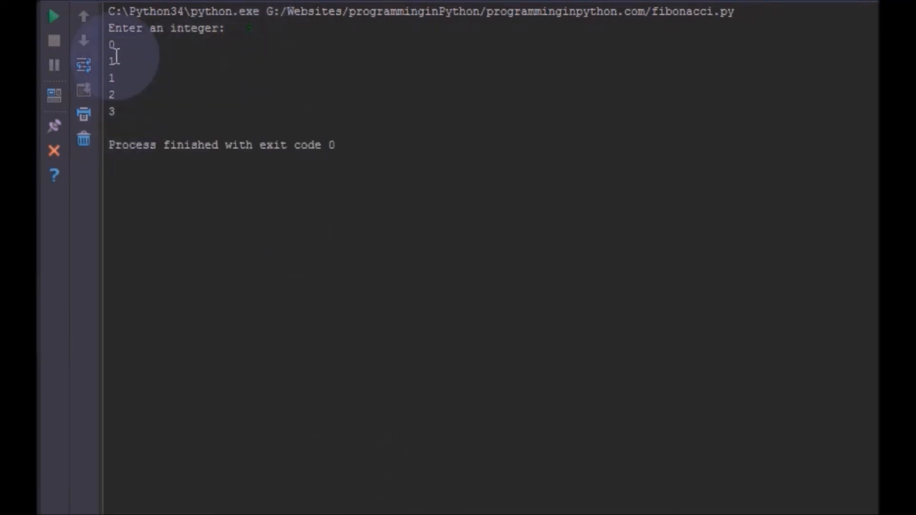
pyautogui.moveTo(116, 97)
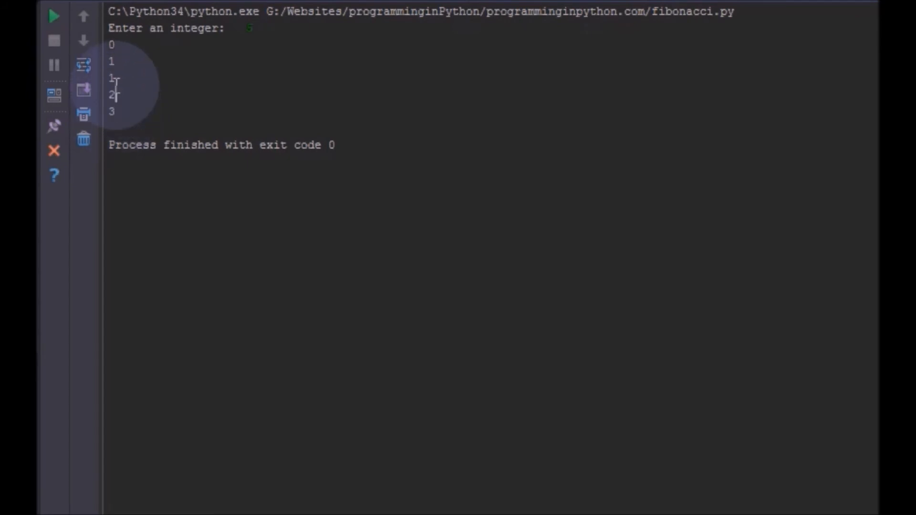
# Run fibonacci.py twice with entered integers so the console prints 0 through 21.
pyautogui.click(111, 61)
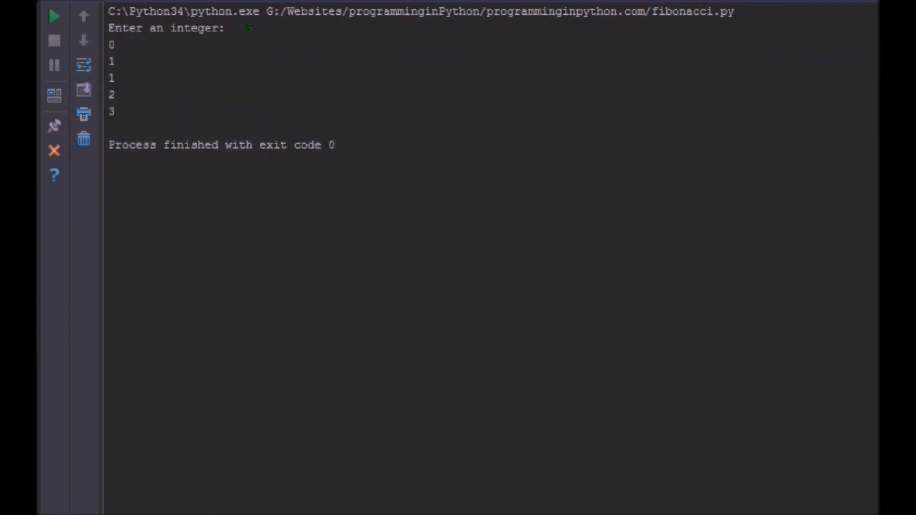
pyautogui.click(53, 16)
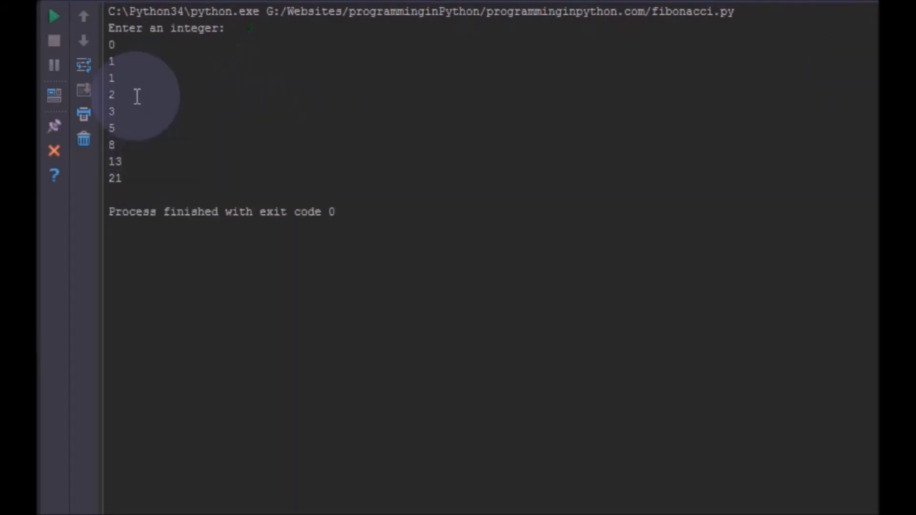
pyautogui.moveTo(116, 178)
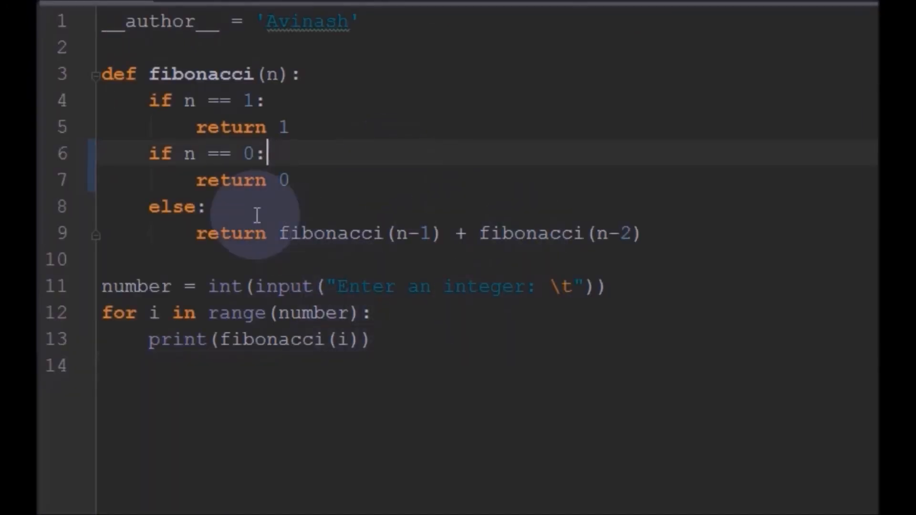
# Return to the fibonacci.py editor and review the finished script down to the last line.
pyautogui.doubleClick(202, 74)
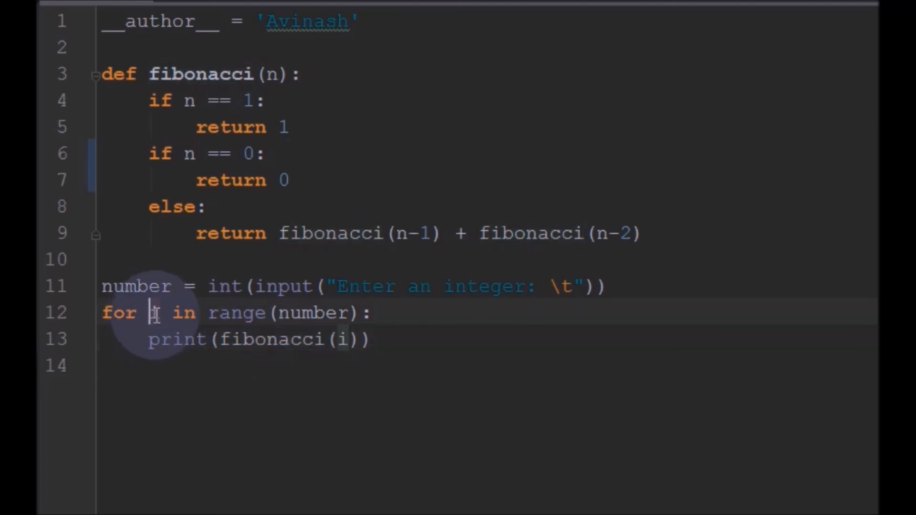
pyautogui.moveTo(452, 286)
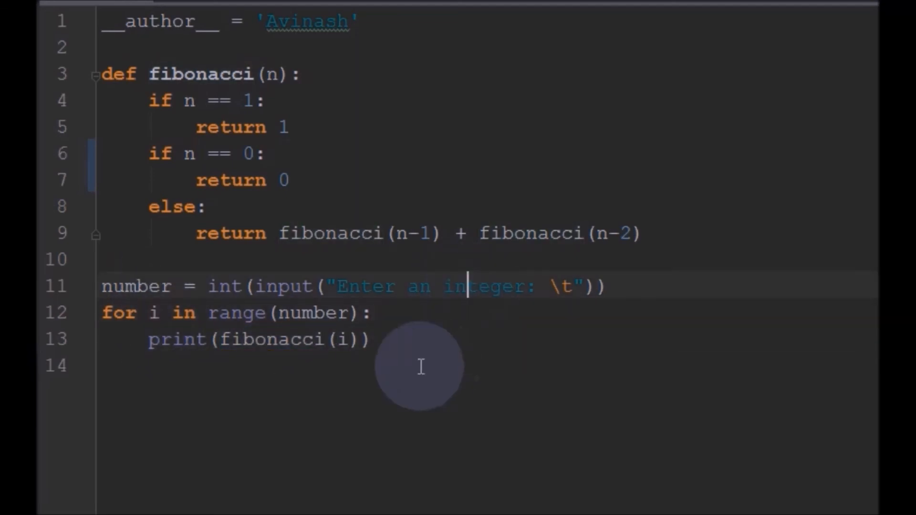
pyautogui.click(117, 365)
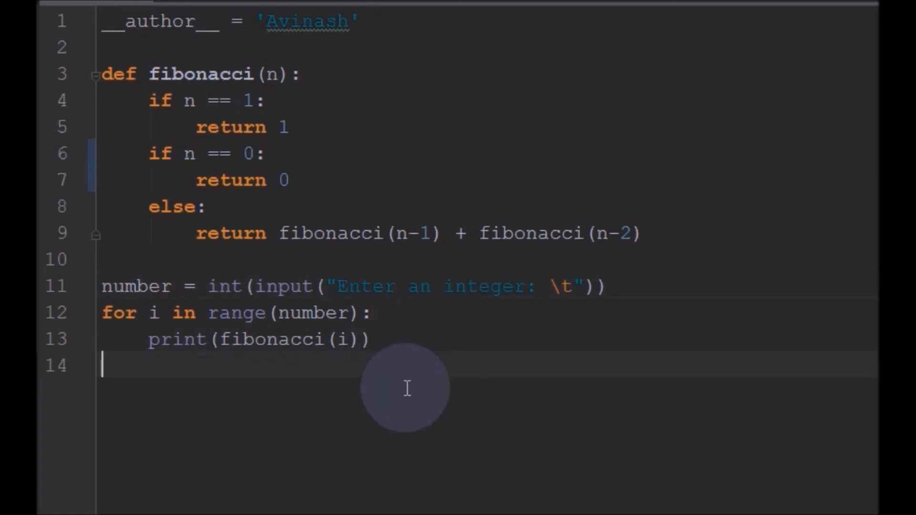